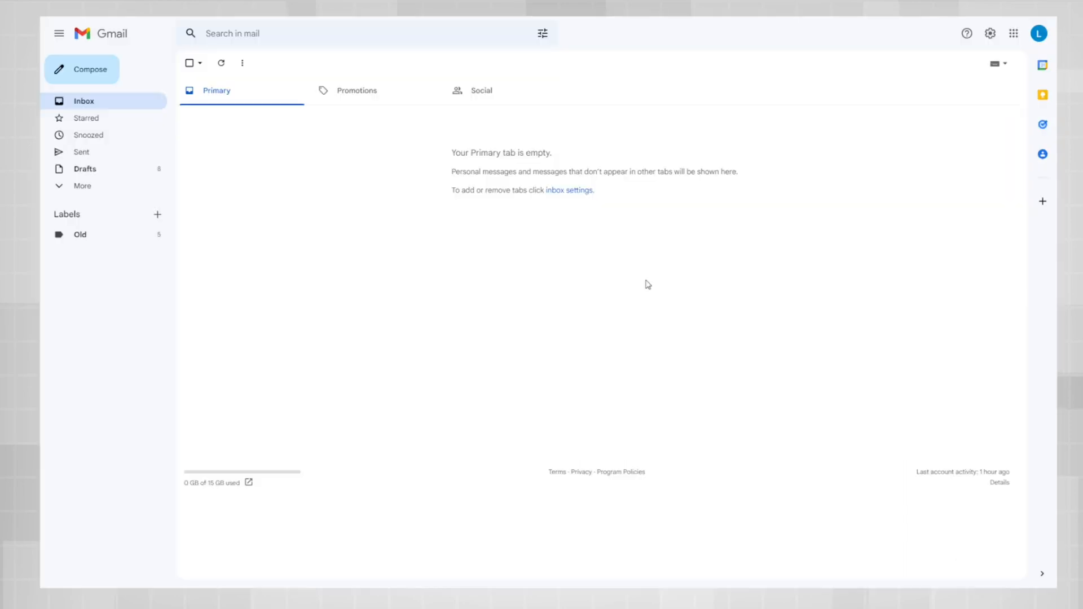
mouse_move(650, 282)
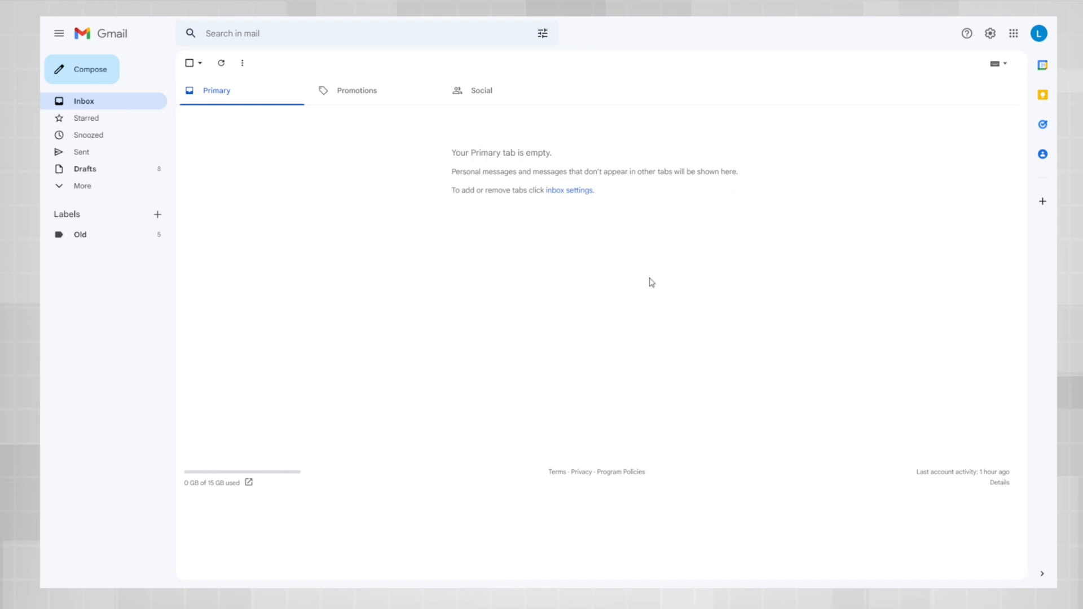
mouse_move(809, 200)
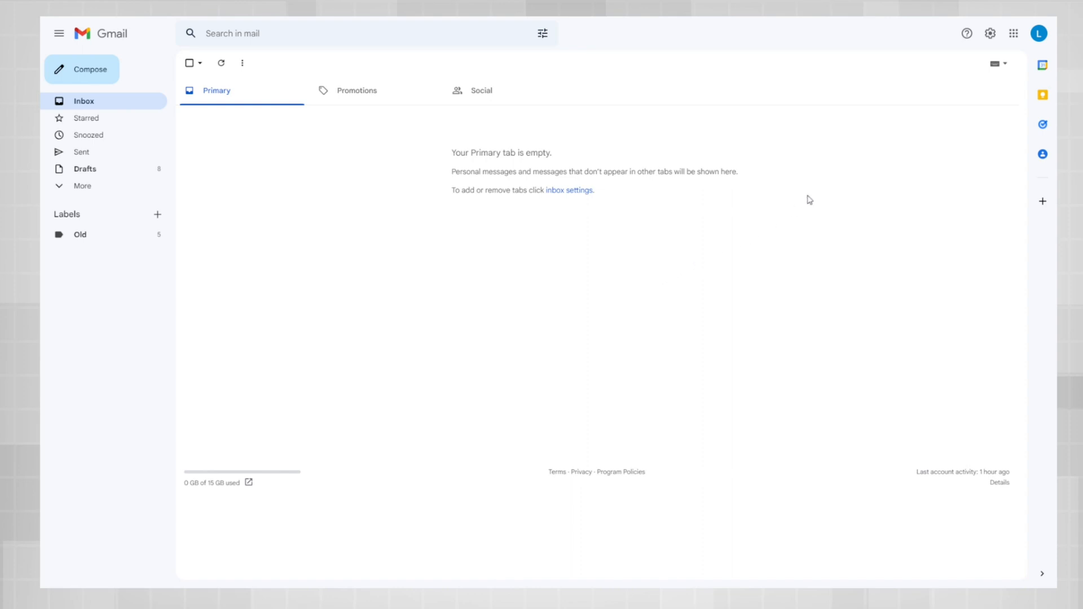
mouse_move(997, 49)
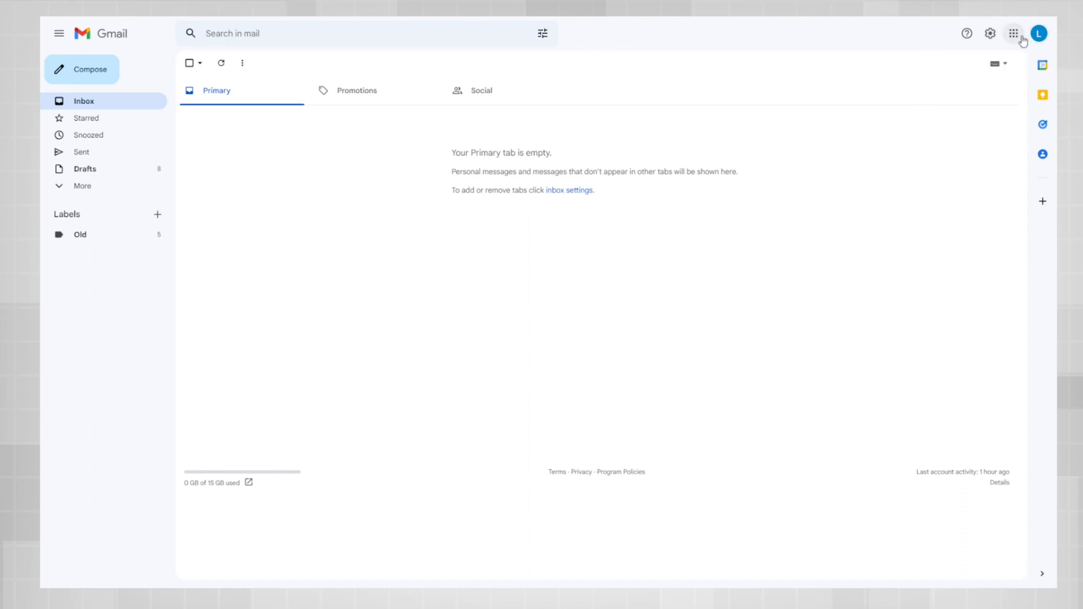
Open Google Contacts from the Google apps launcher in Gmail.
click(1013, 33)
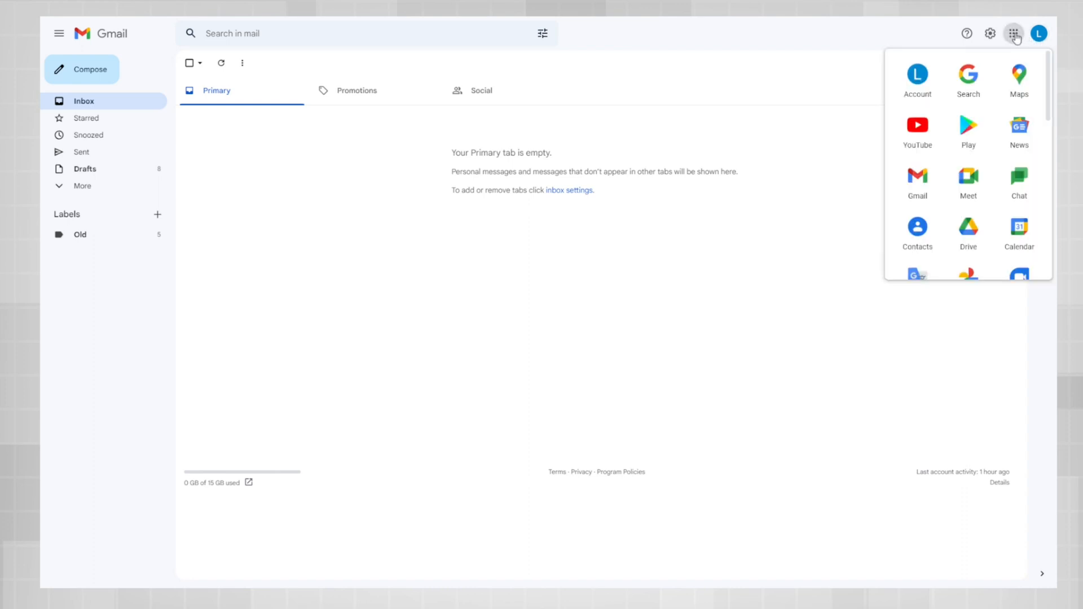
mouse_move(918, 228)
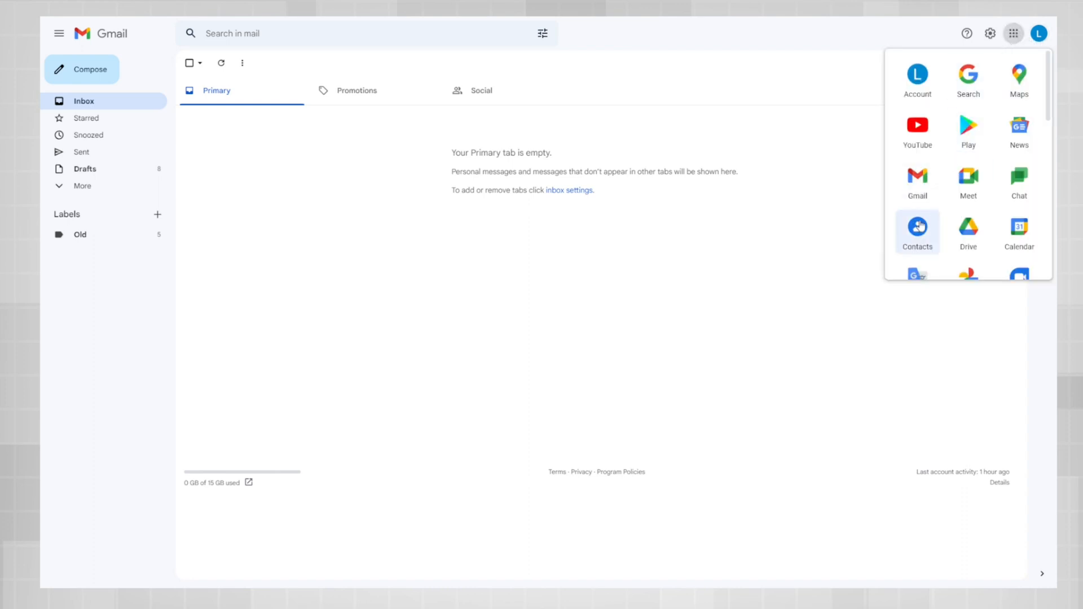
mouse_move(918, 228)
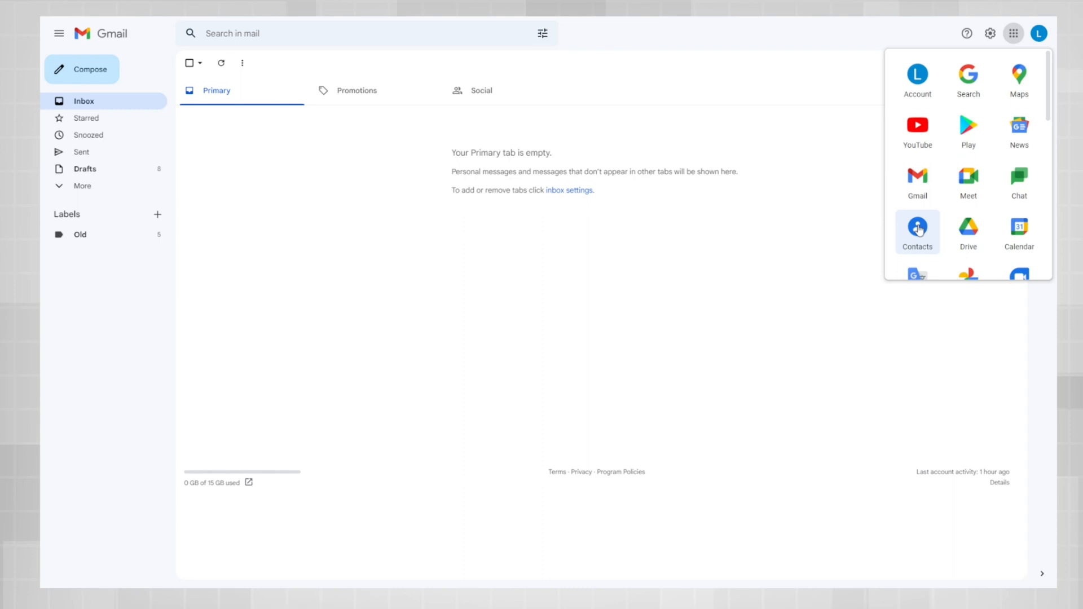
click(918, 228)
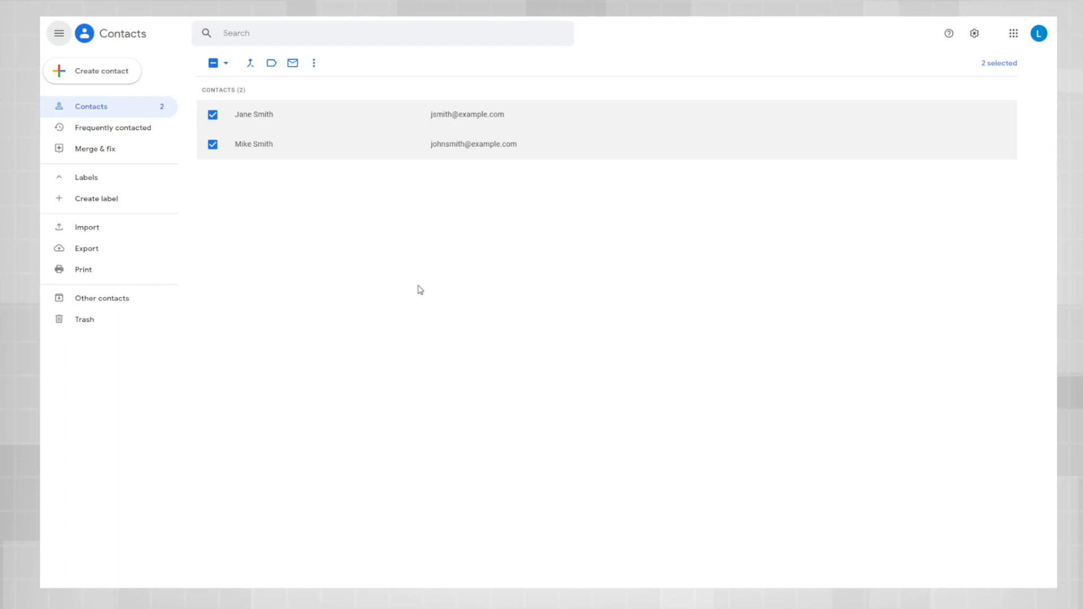
mouse_move(97, 199)
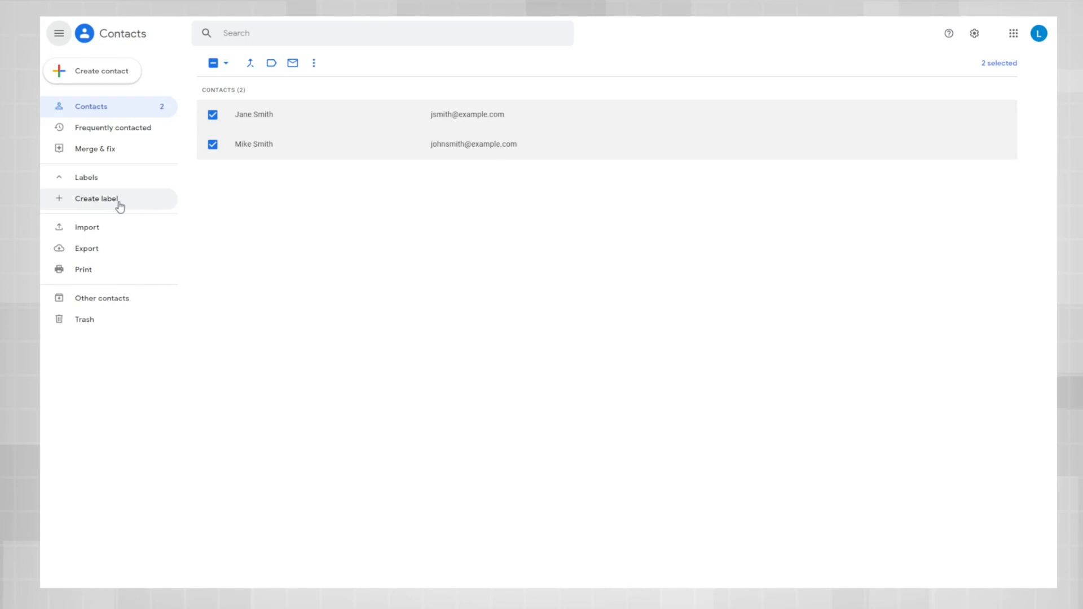
Create a contact label named 'Example Group'.
click(96, 199)
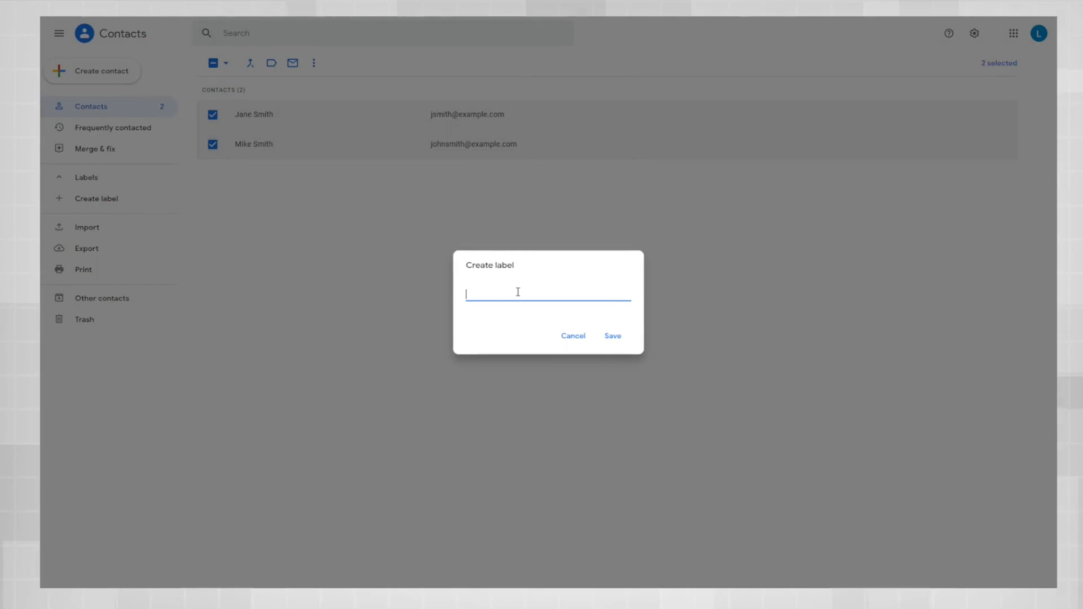
mouse_move(521, 290)
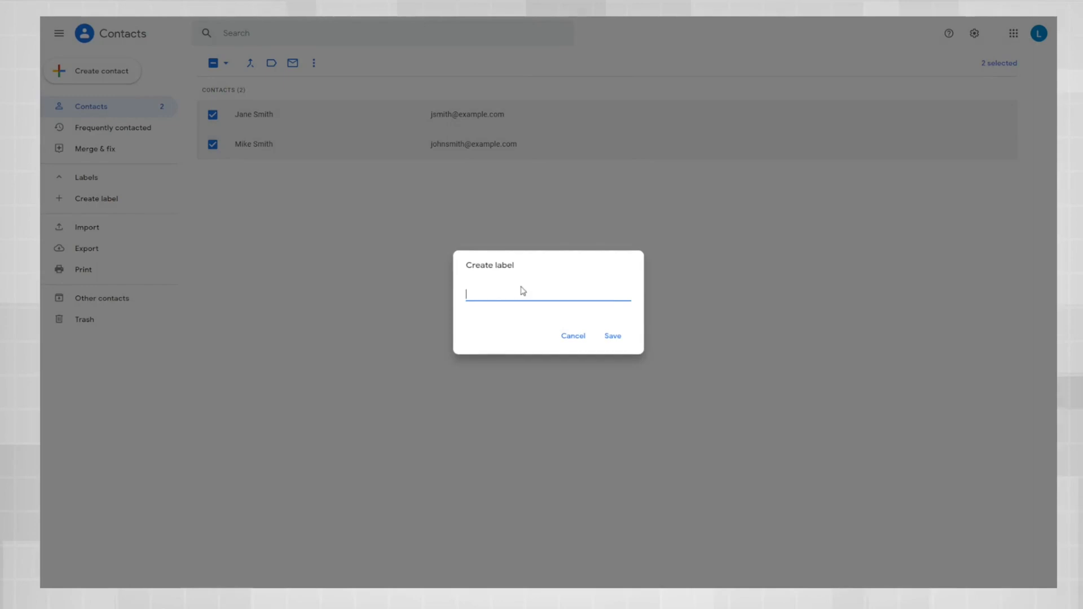
text(Example Group)
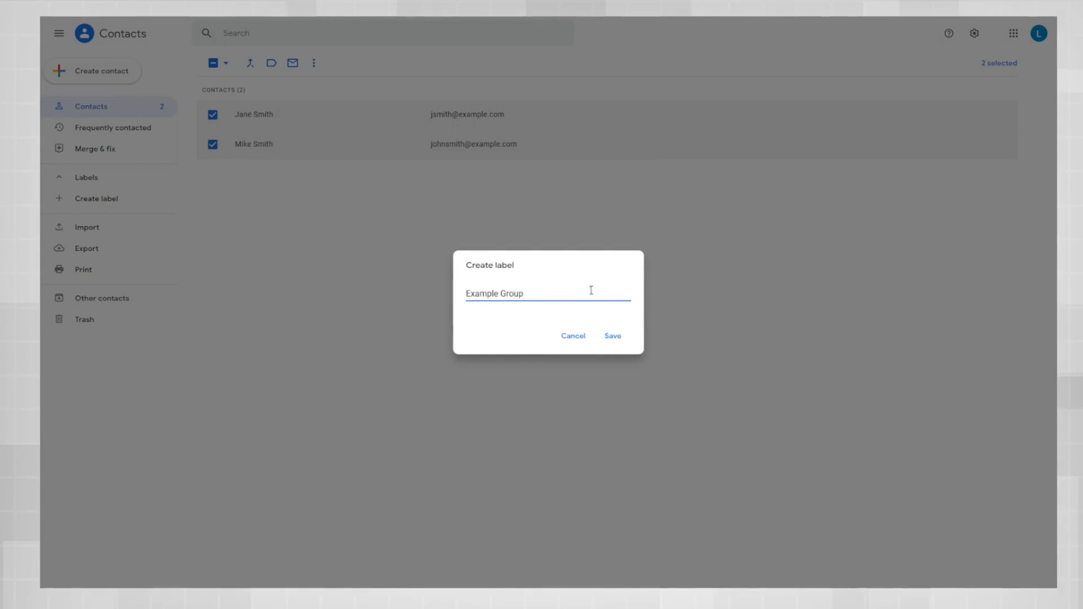
click(612, 336)
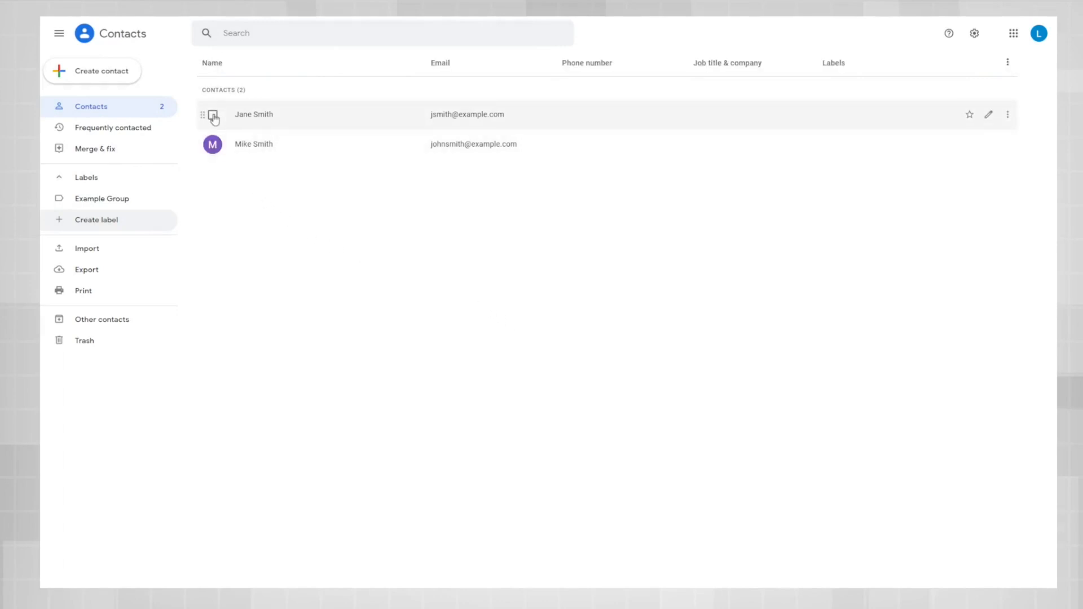
Select Jane Smith and Mike Smith and apply the Example Group label to both.
click(213, 114)
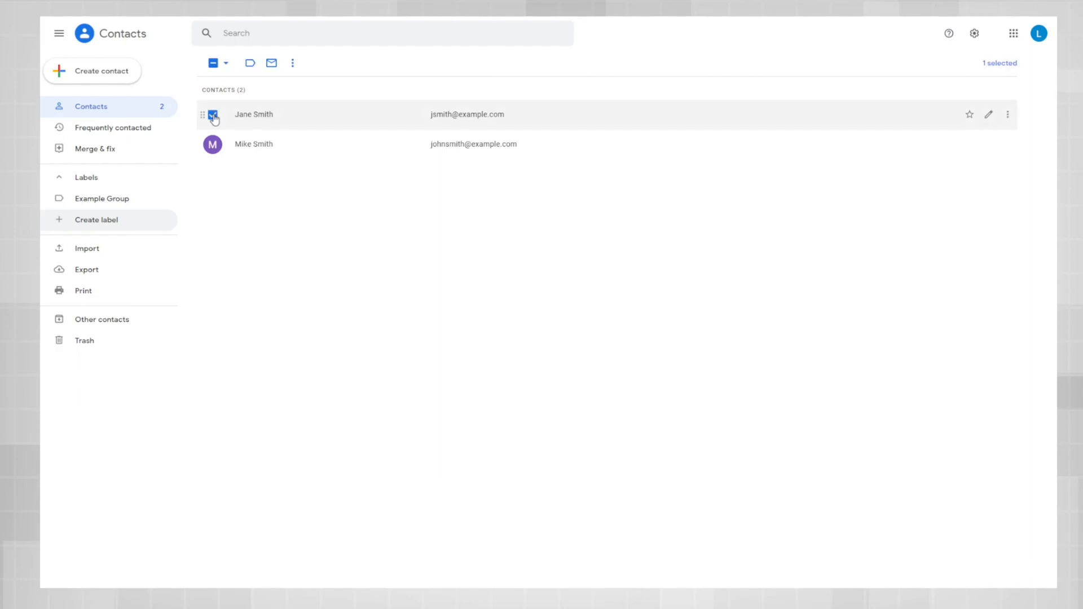
click(213, 144)
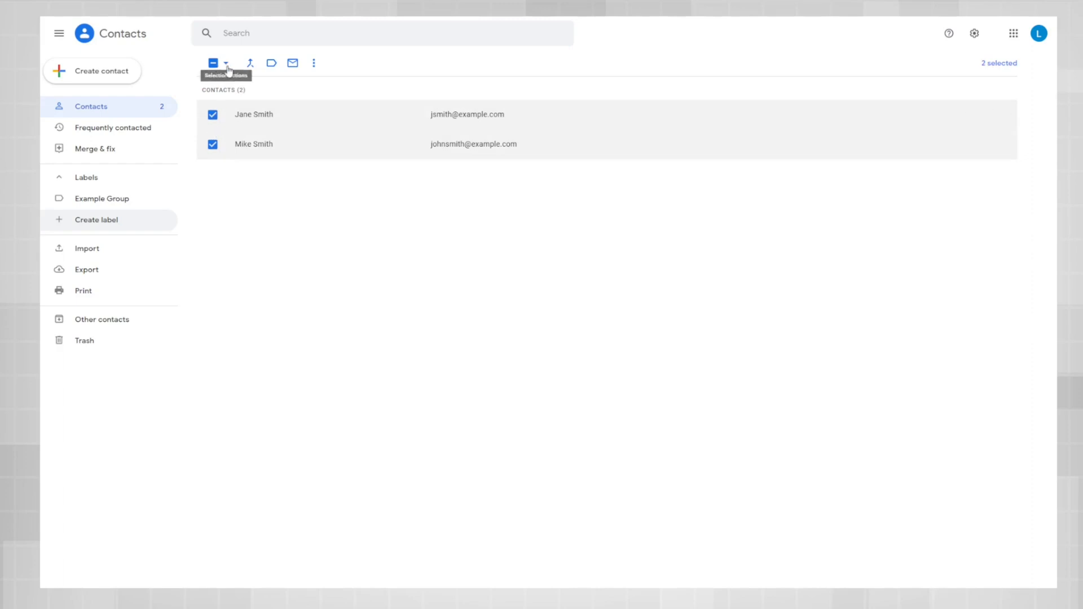
mouse_move(271, 63)
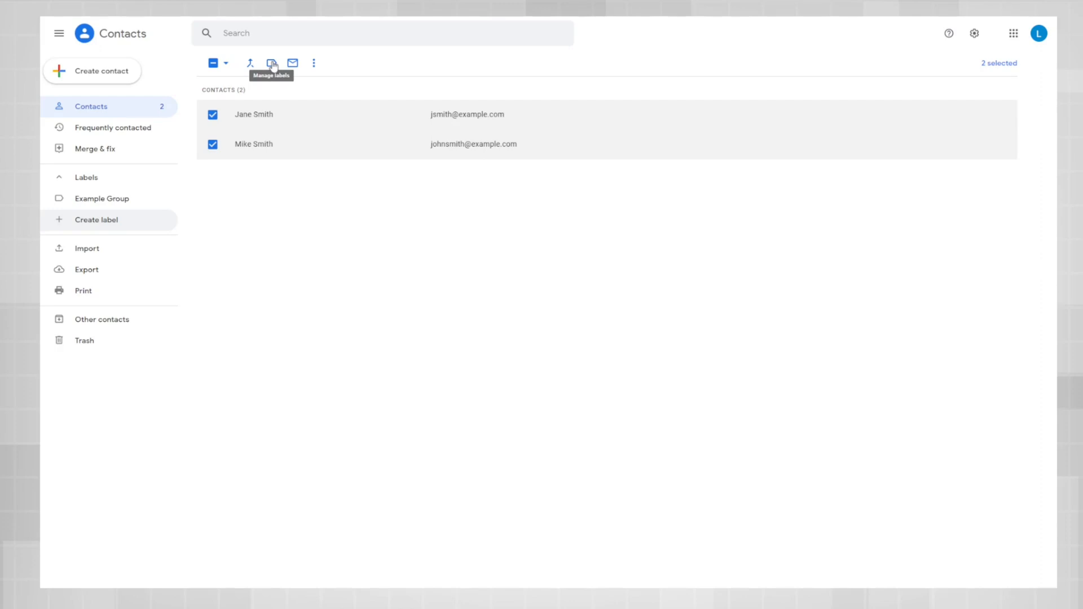
click(272, 62)
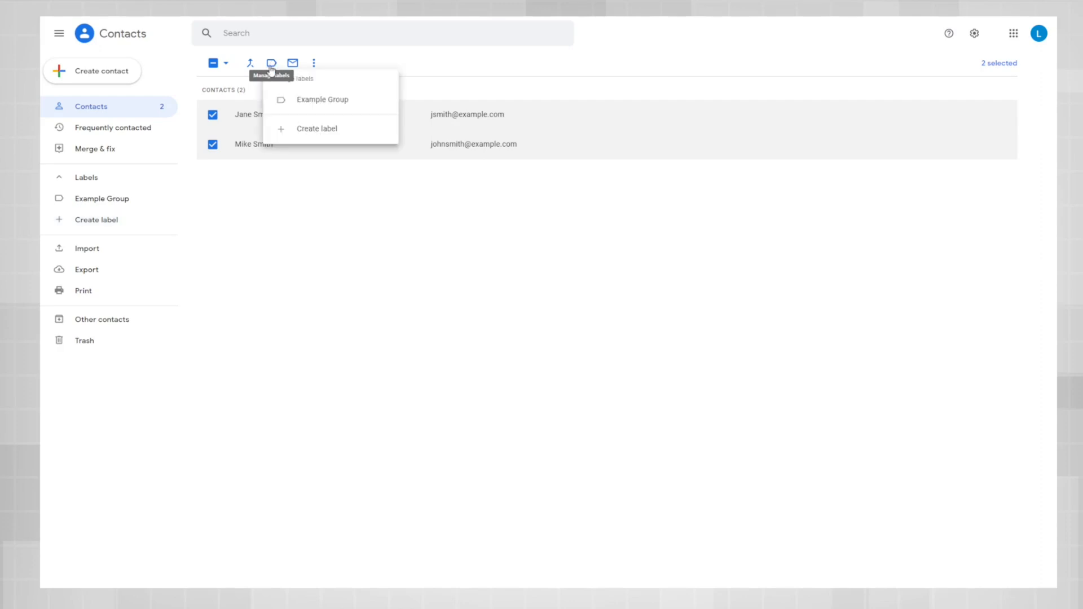
mouse_move(313, 83)
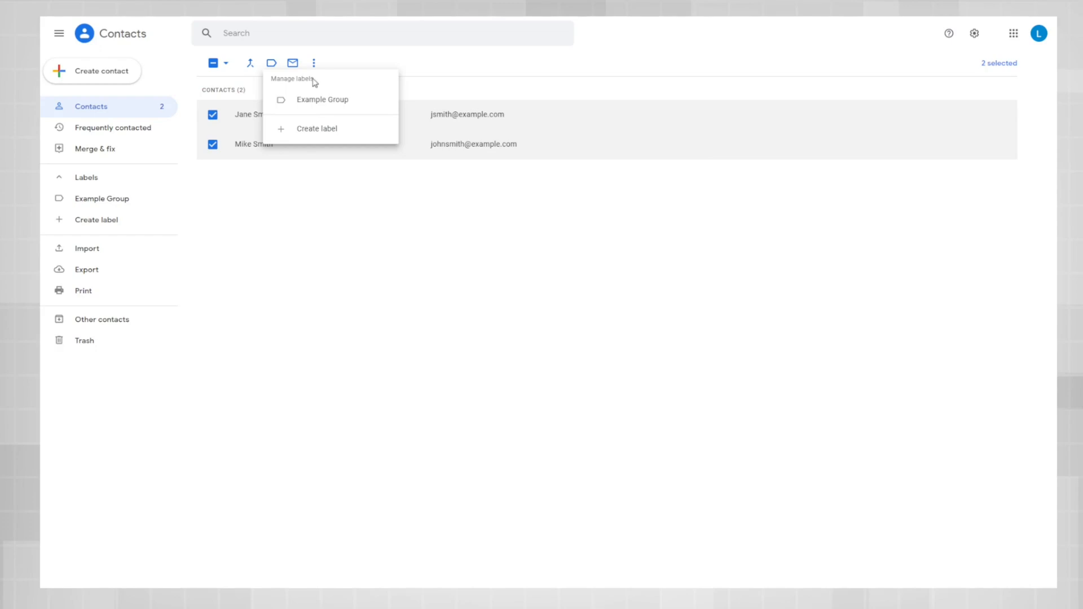
mouse_move(322, 102)
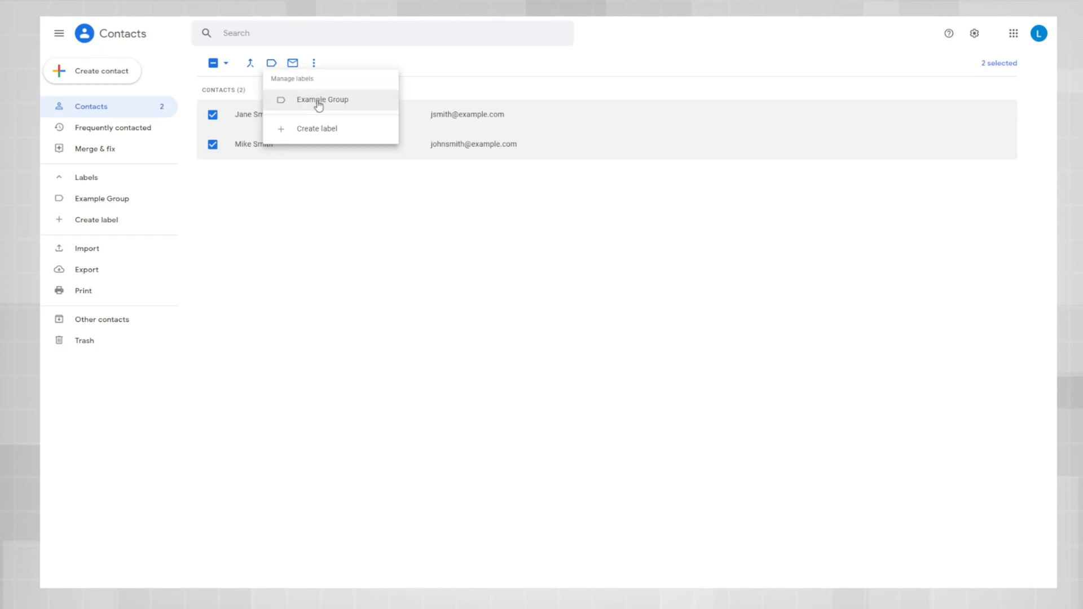
click(322, 99)
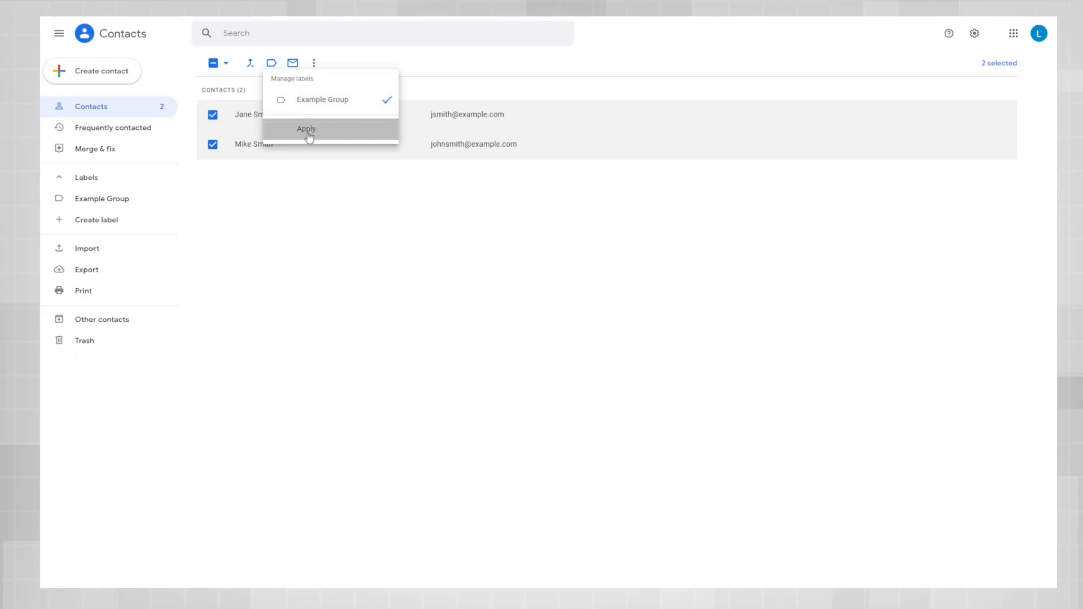
click(306, 129)
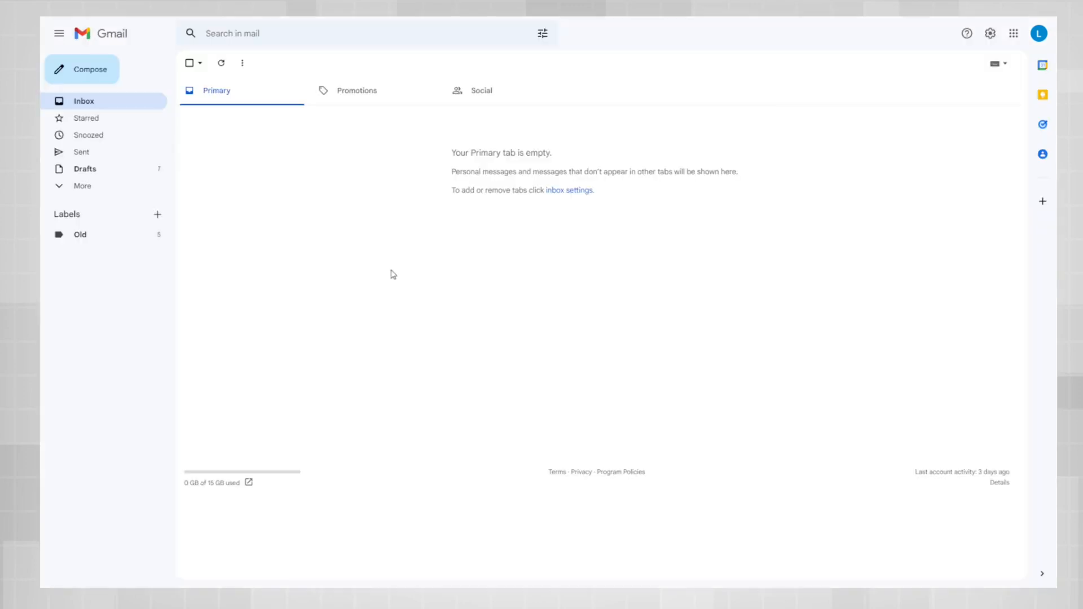
mouse_move(116, 81)
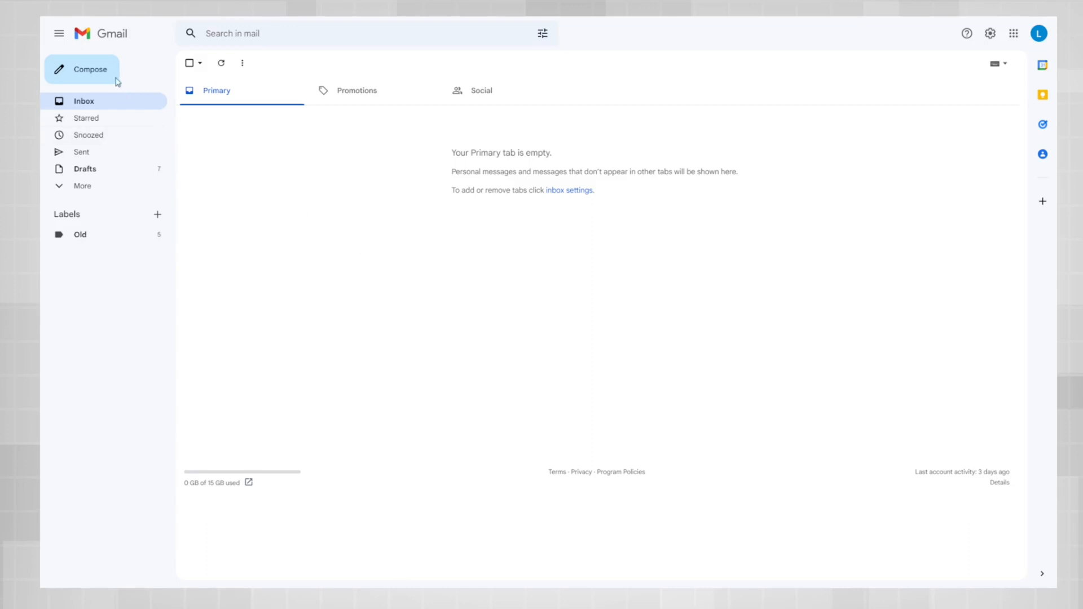
Compose a new email with Example Group's contacts, Jane and Mike Smith, as recipients.
click(81, 69)
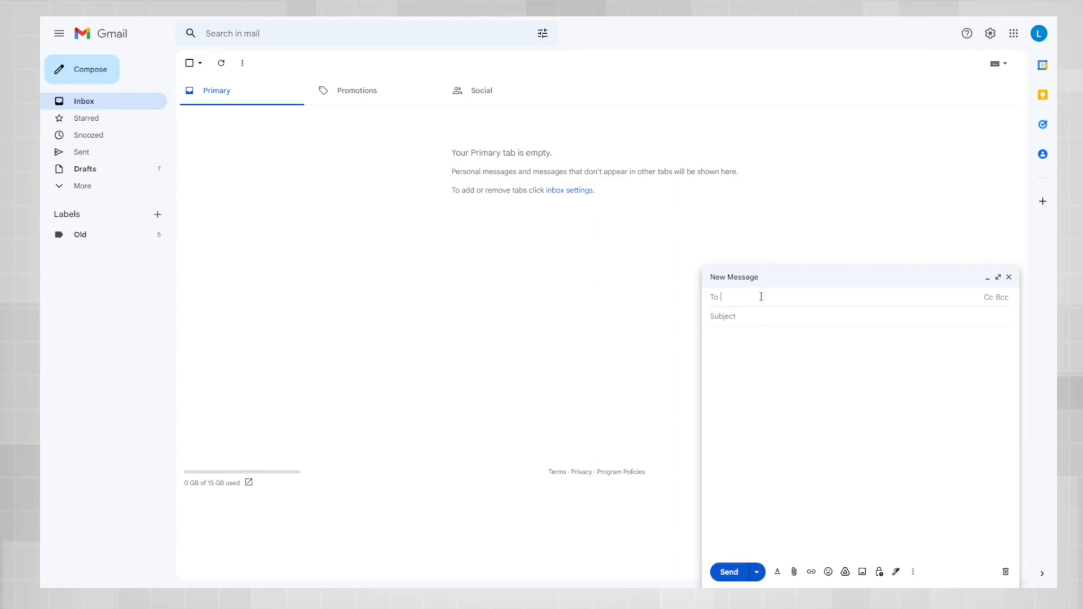
text(exa)
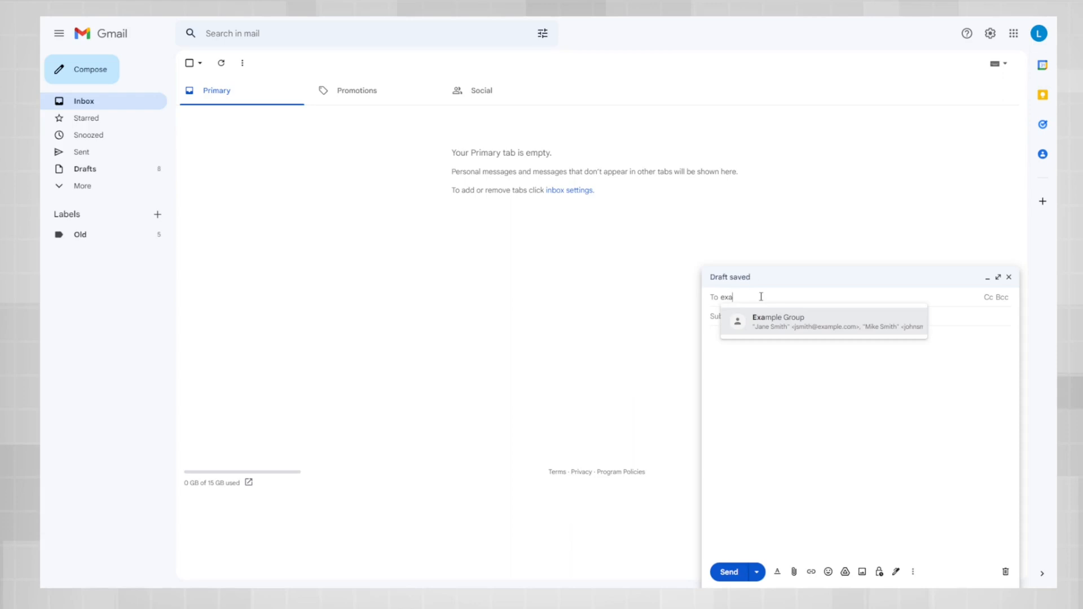
click(779, 321)
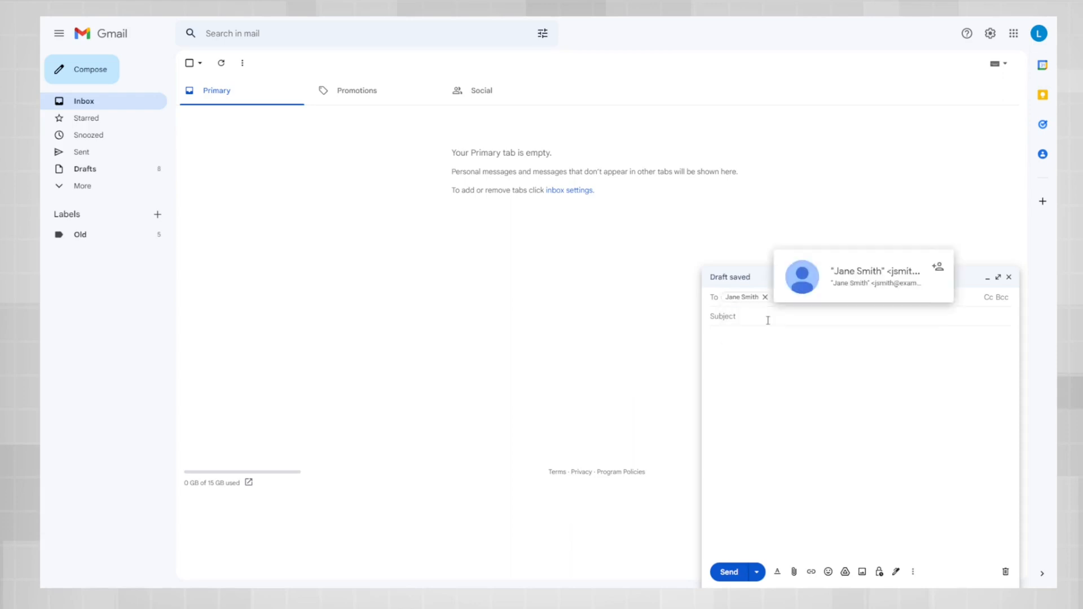
text(Mike Smith)
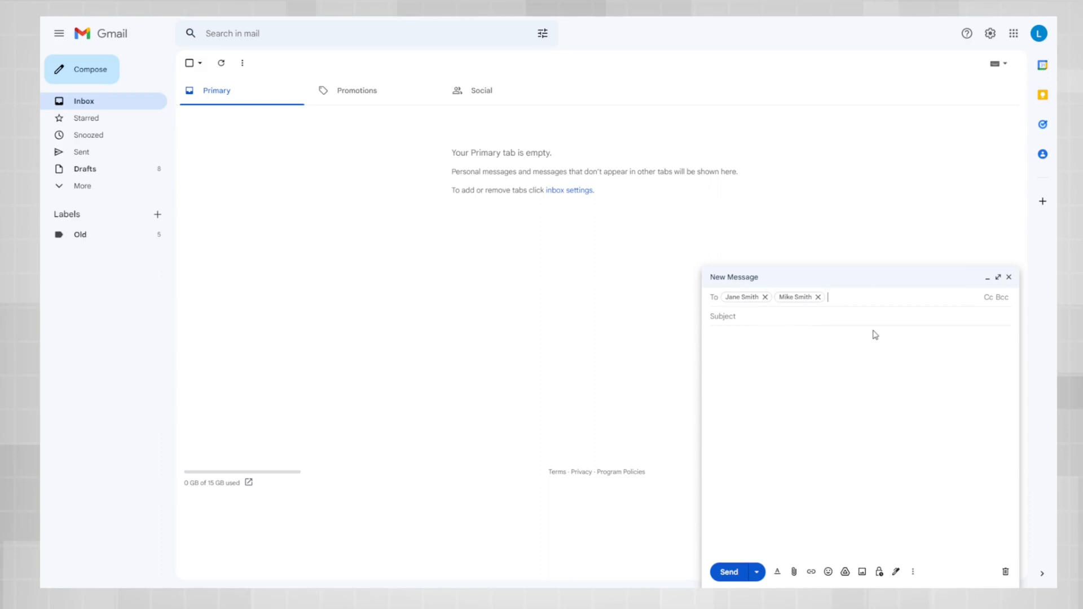
mouse_move(974, 308)
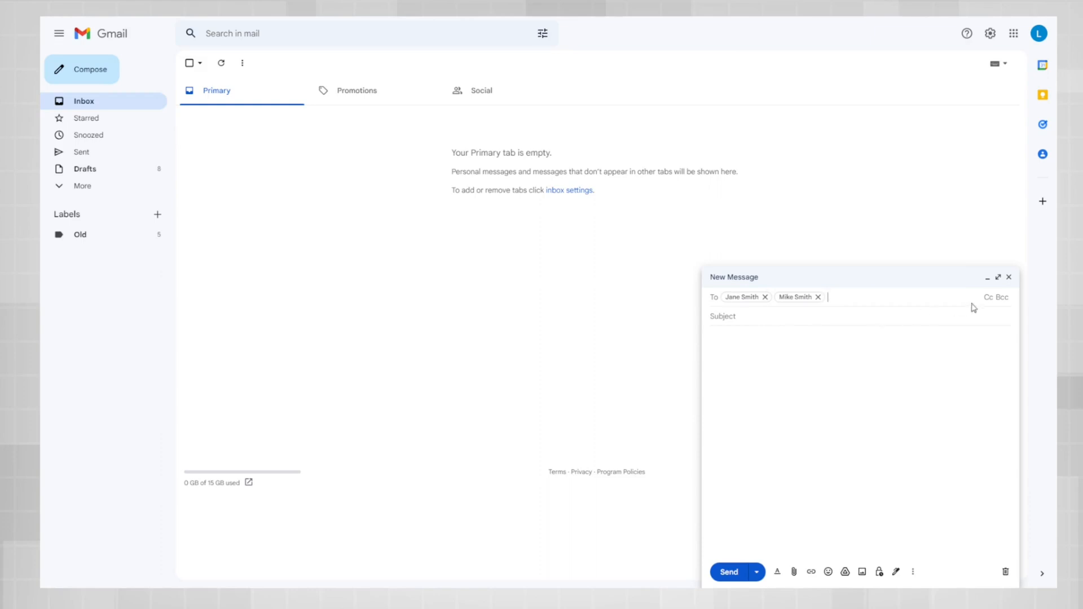
mouse_move(988, 297)
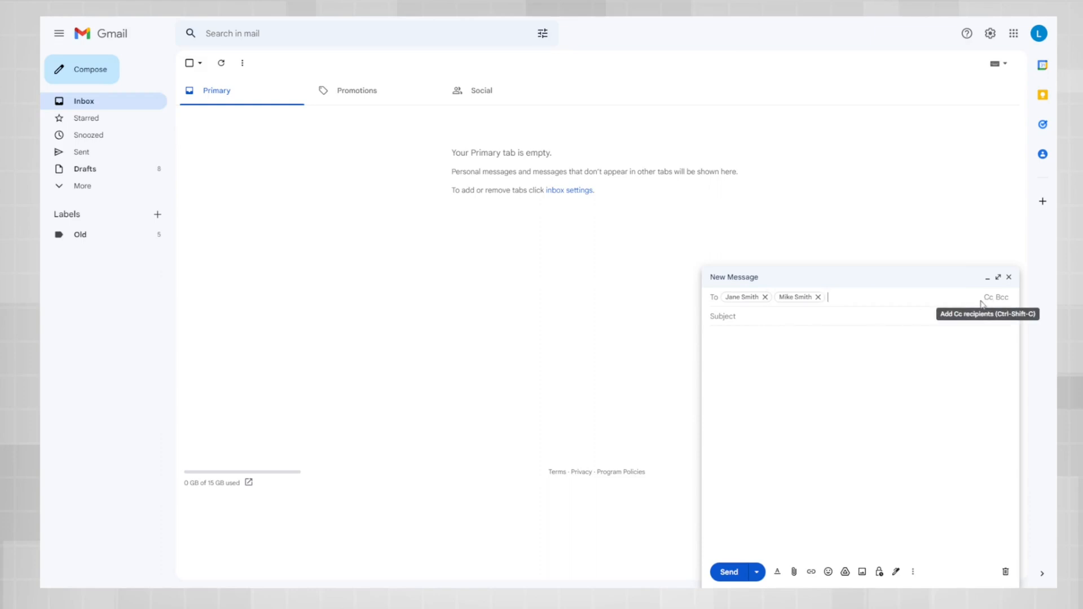